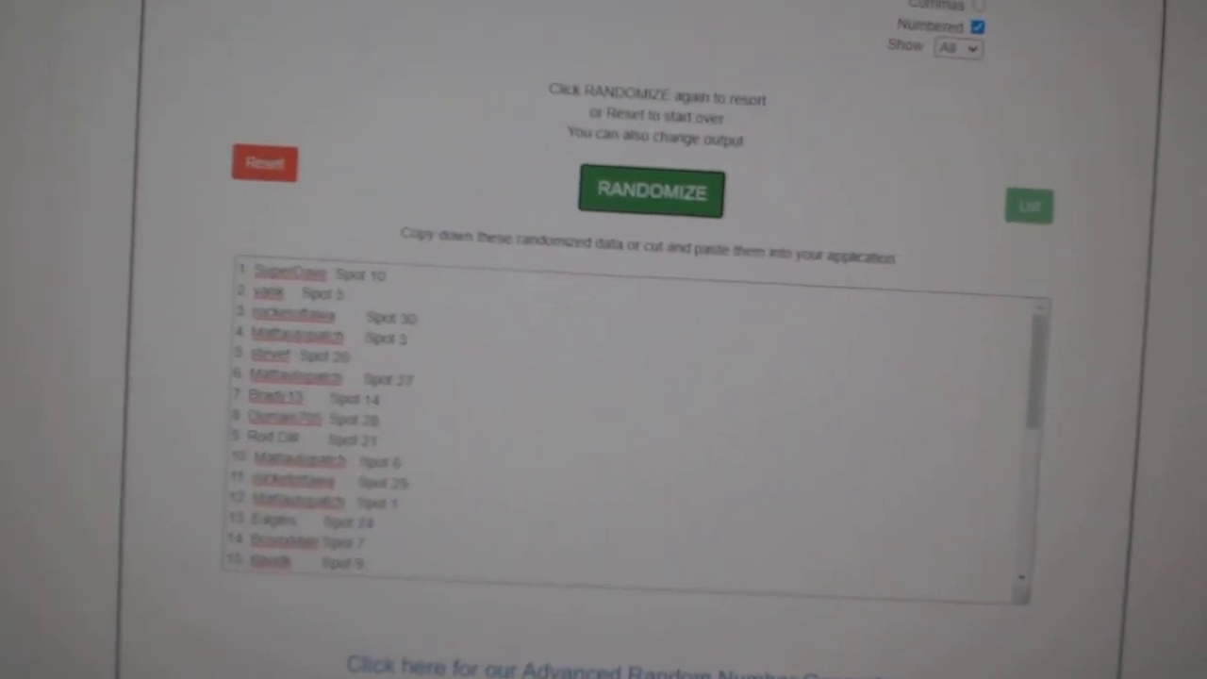
Reshuffle the participant names and spots into a fresh random order
scroll("down", 3)
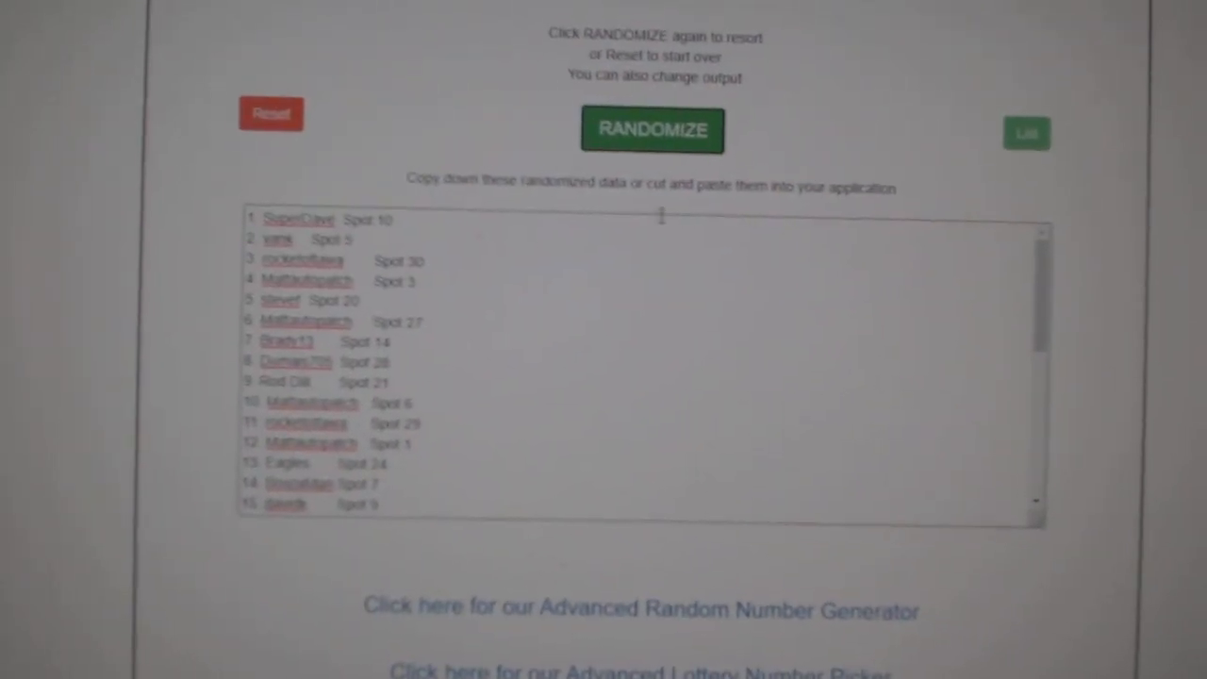
left_click(653, 131)
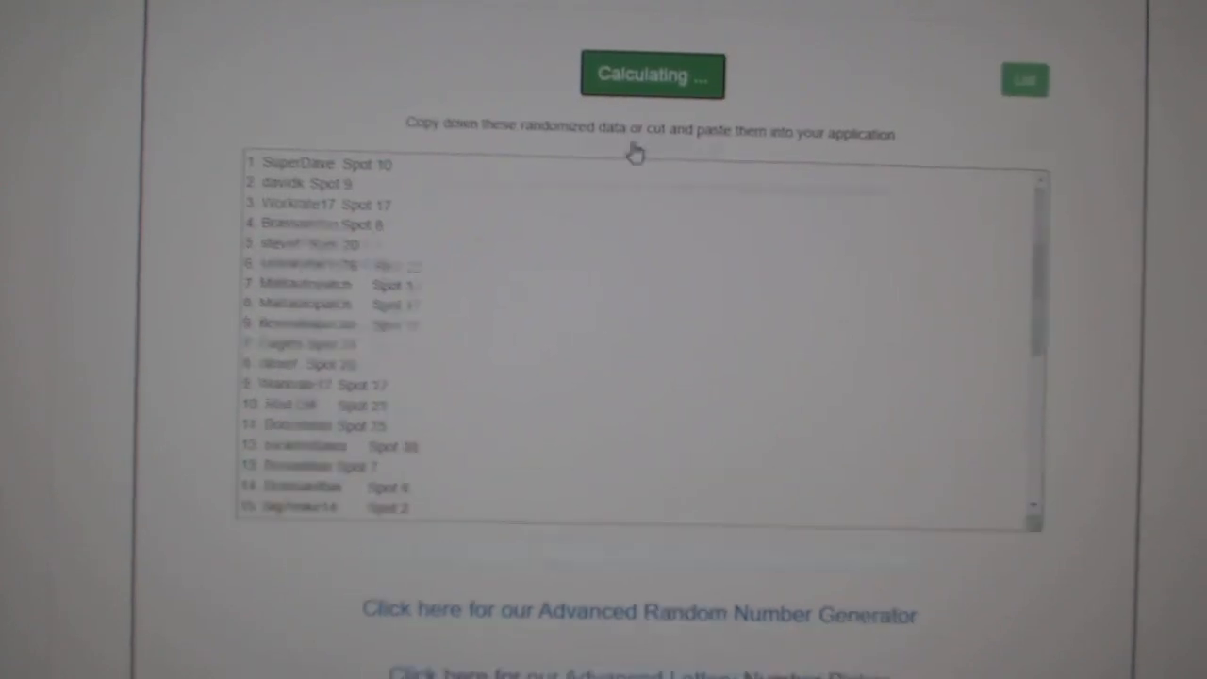
left_click(652, 75)
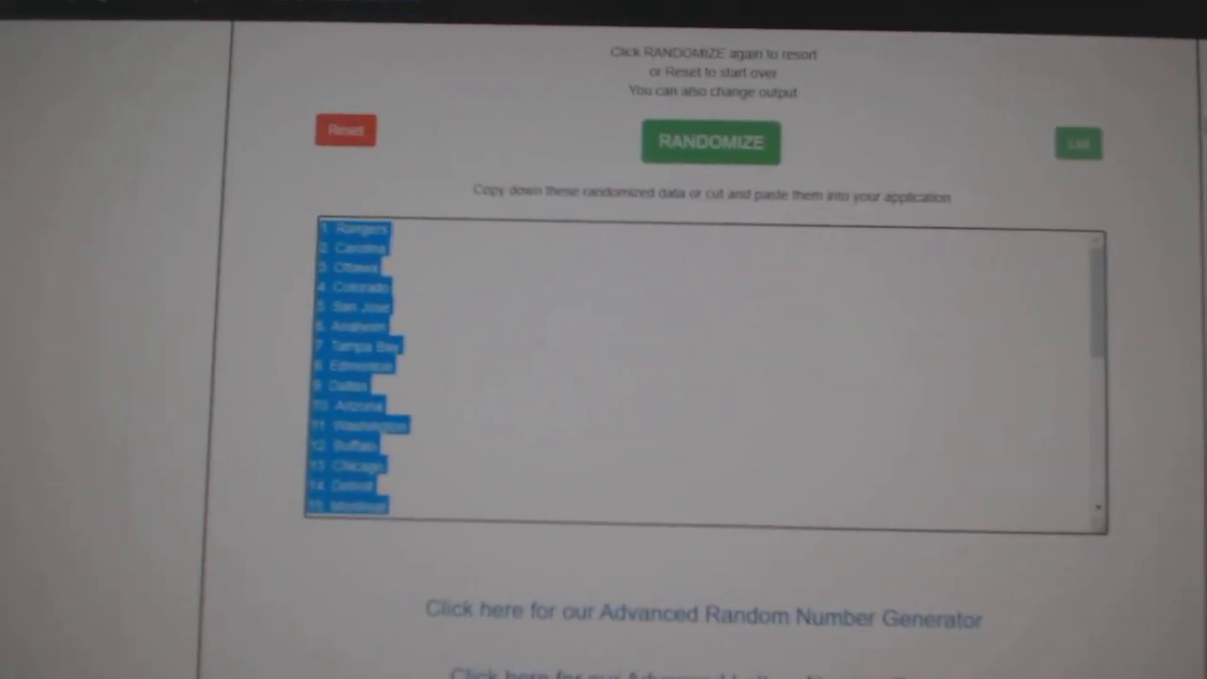
Reshuffle the hockey team names into a new random order for the spreadsheet
left_click(709, 142)
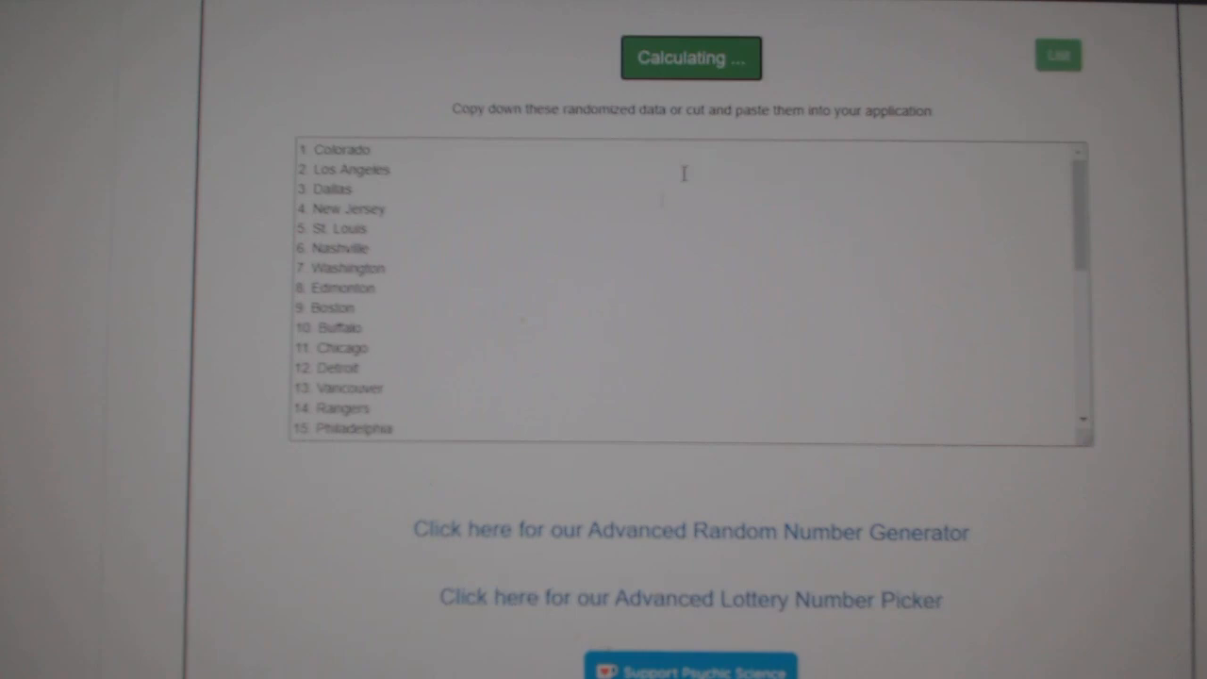
left_click(691, 57)
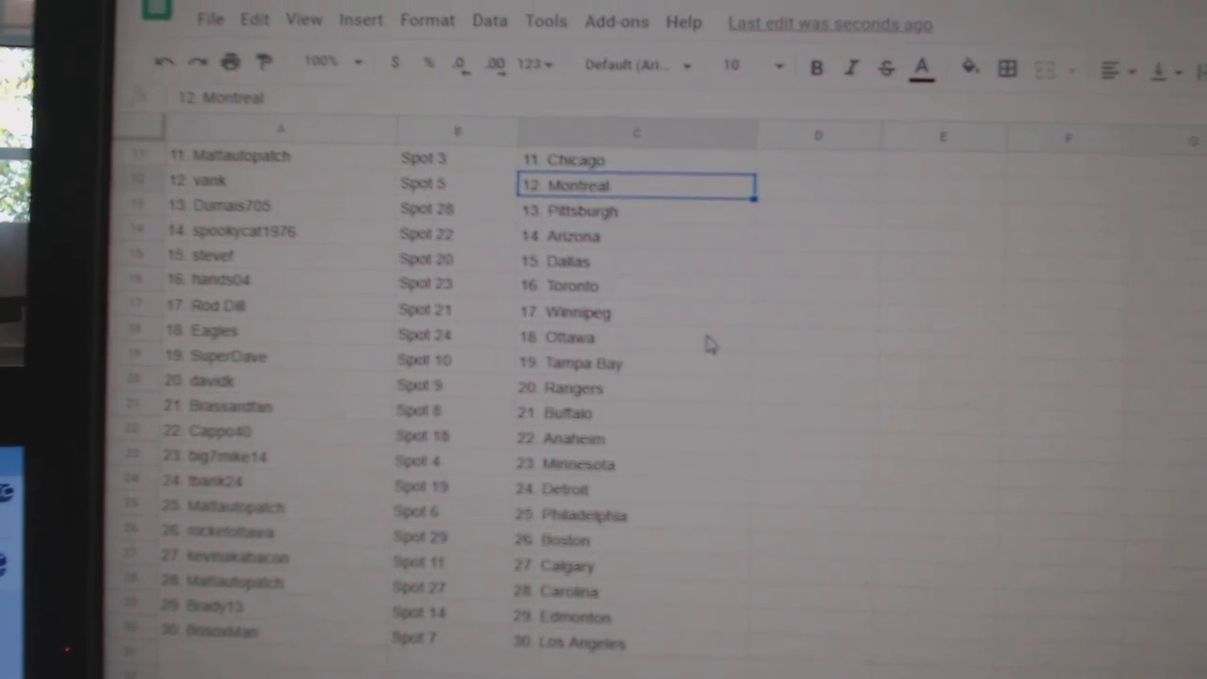
mouse_move(607, 302)
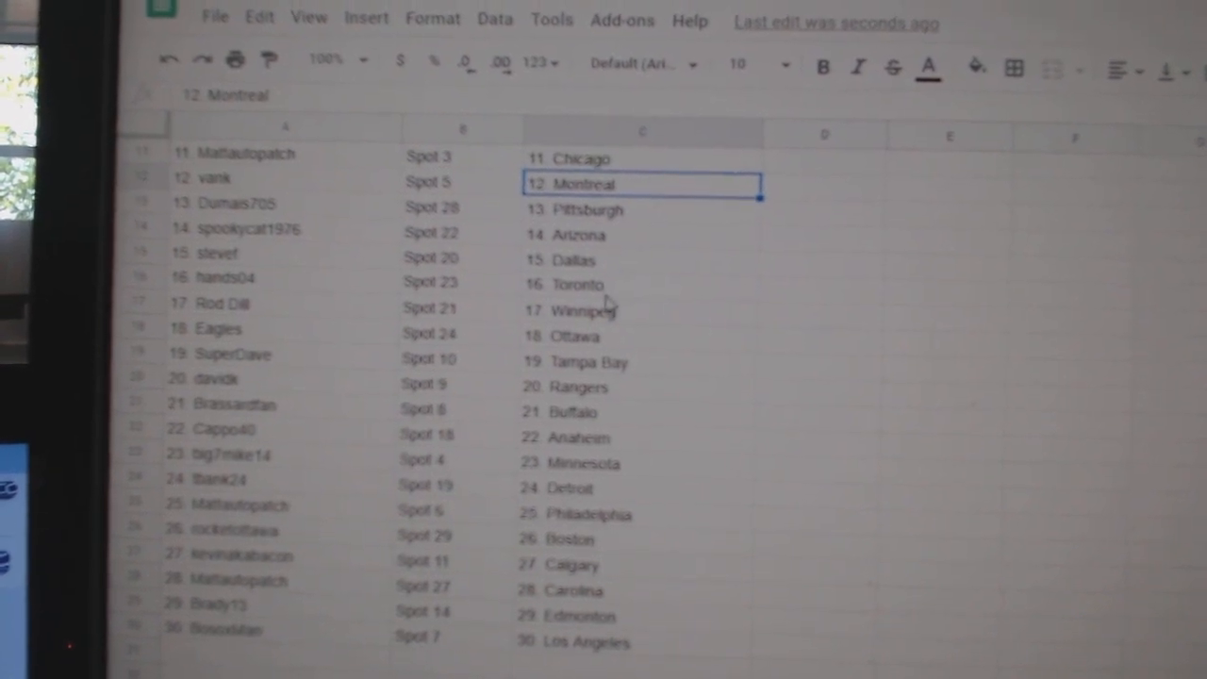